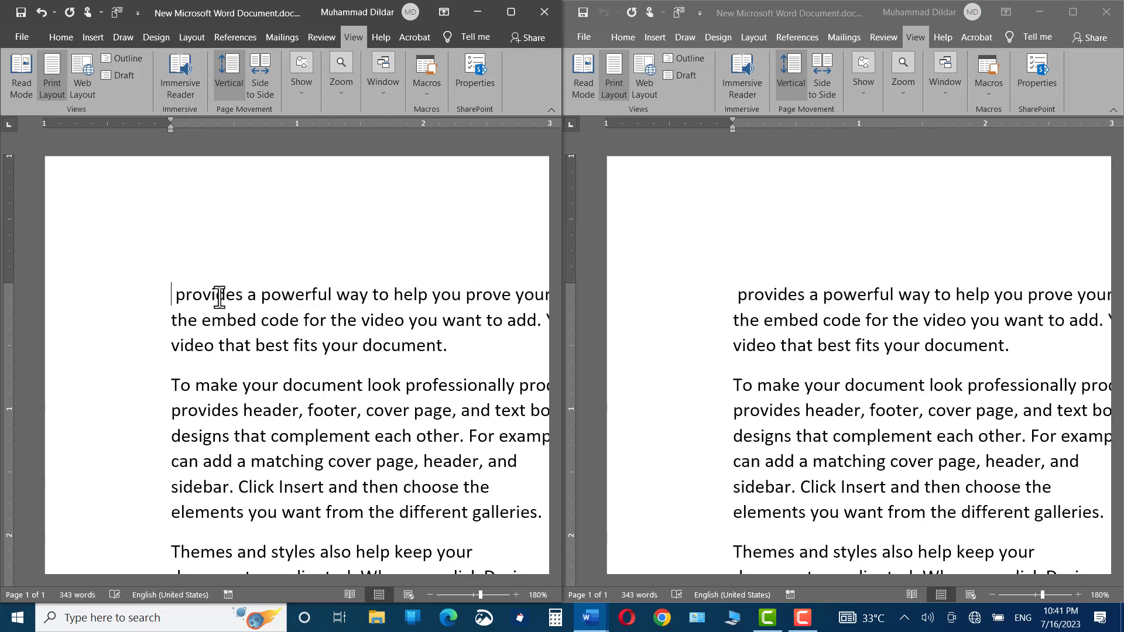
Type 'audi' in the full-window text document whose first paragraph begins with Video
{"action": "type", "text": "audi"}
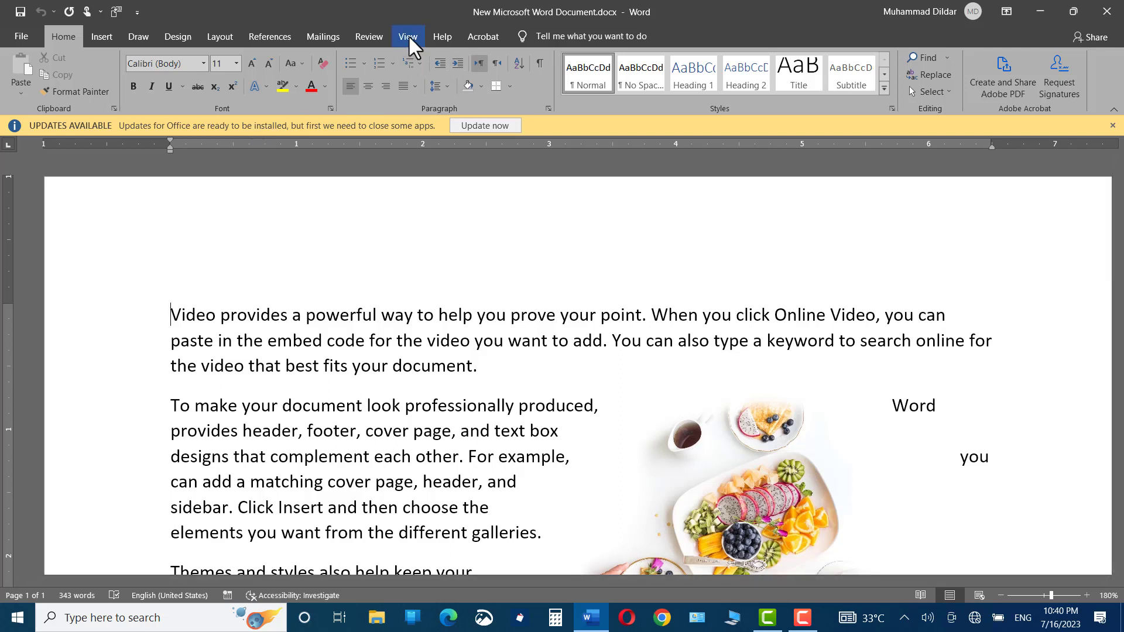
Bring up the View tab's window layout options for the text document
{"action": "left_click", "coordinate": [407, 36]}
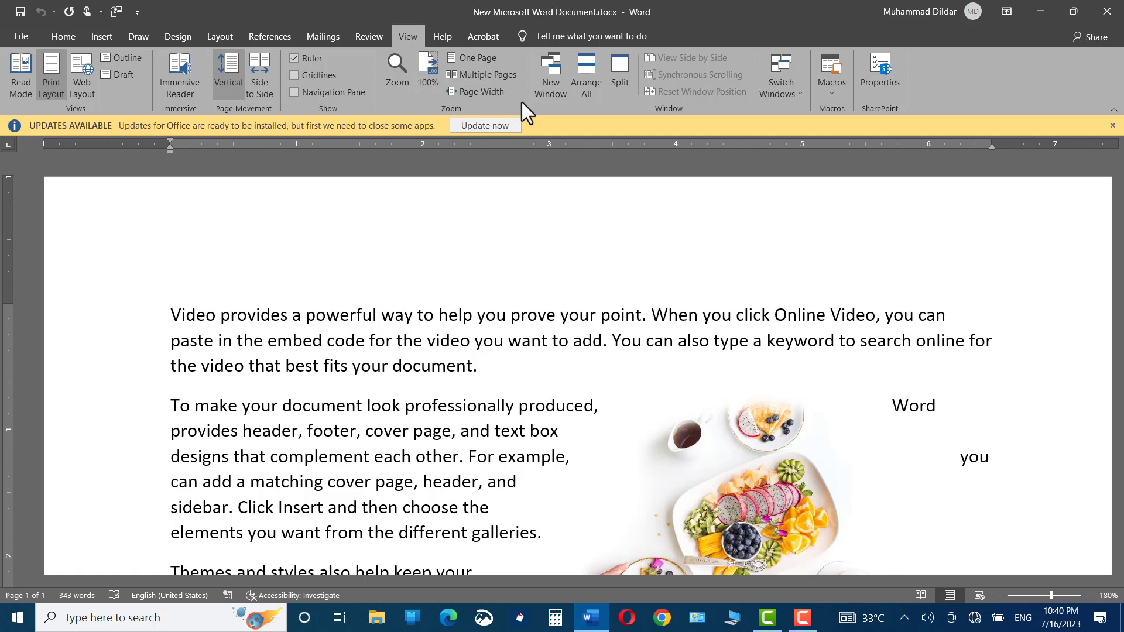
{"action": "mouse_move", "coordinate": [679, 57]}
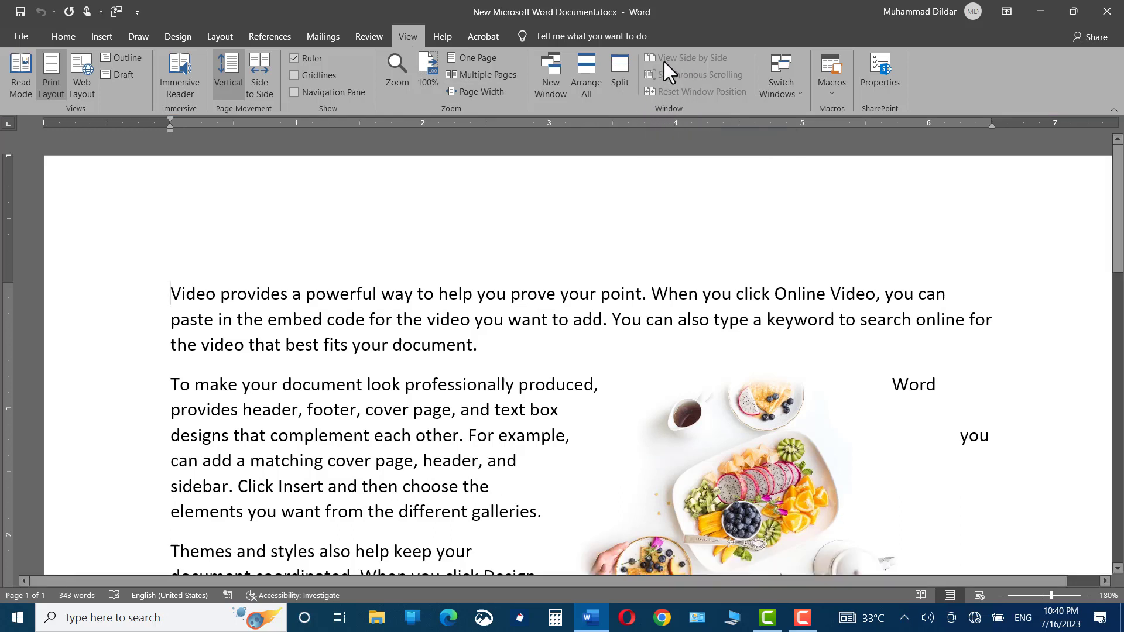
{"action": "mouse_move", "coordinate": [689, 57]}
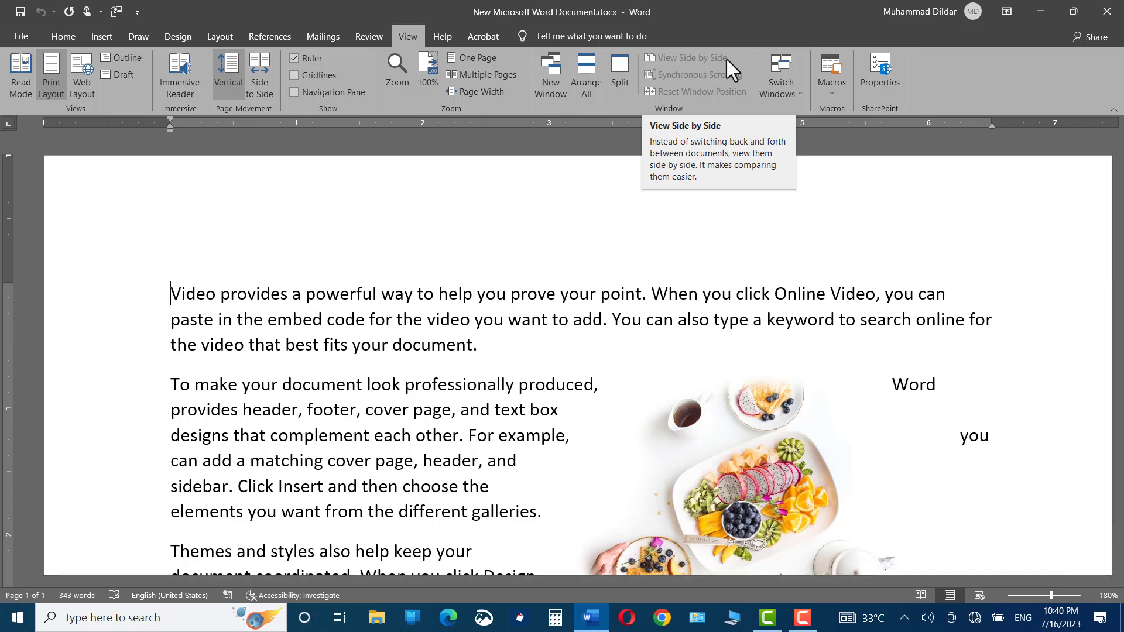
{"action": "mouse_move", "coordinate": [731, 70]}
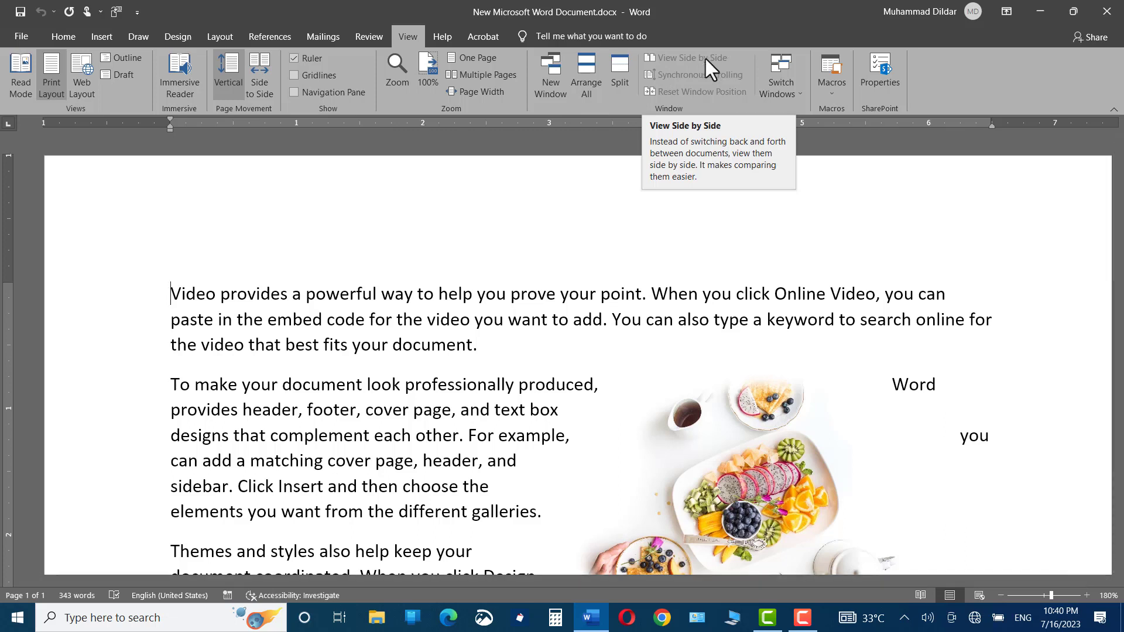
{"action": "mouse_move", "coordinate": [550, 71]}
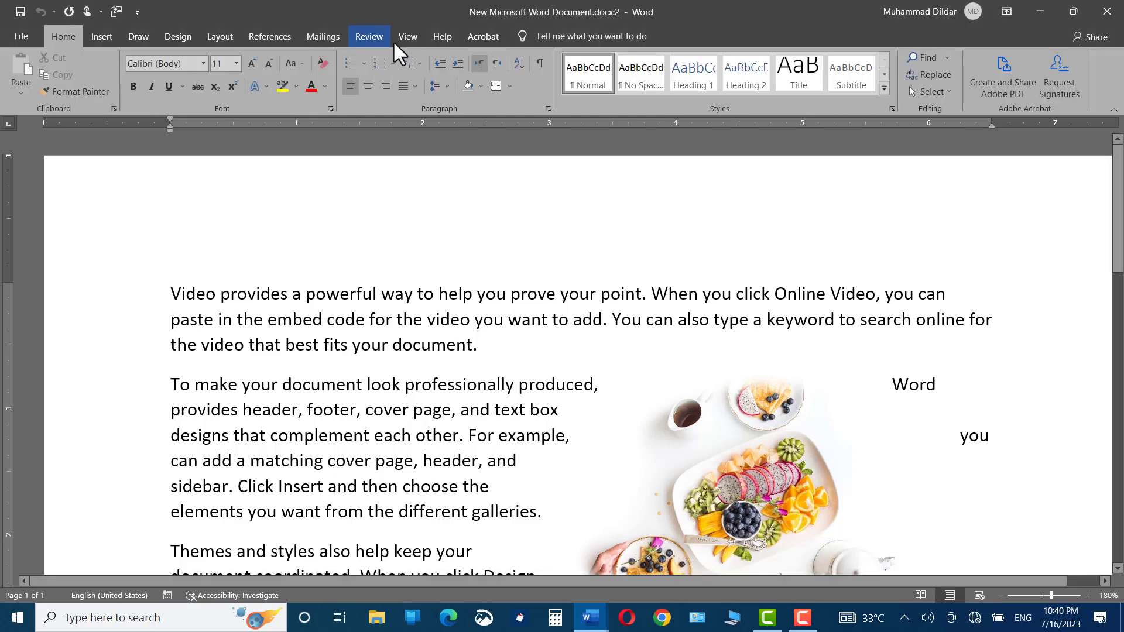
Tile the two windows of the text document with View Side by Side
{"action": "left_click", "coordinate": [408, 36]}
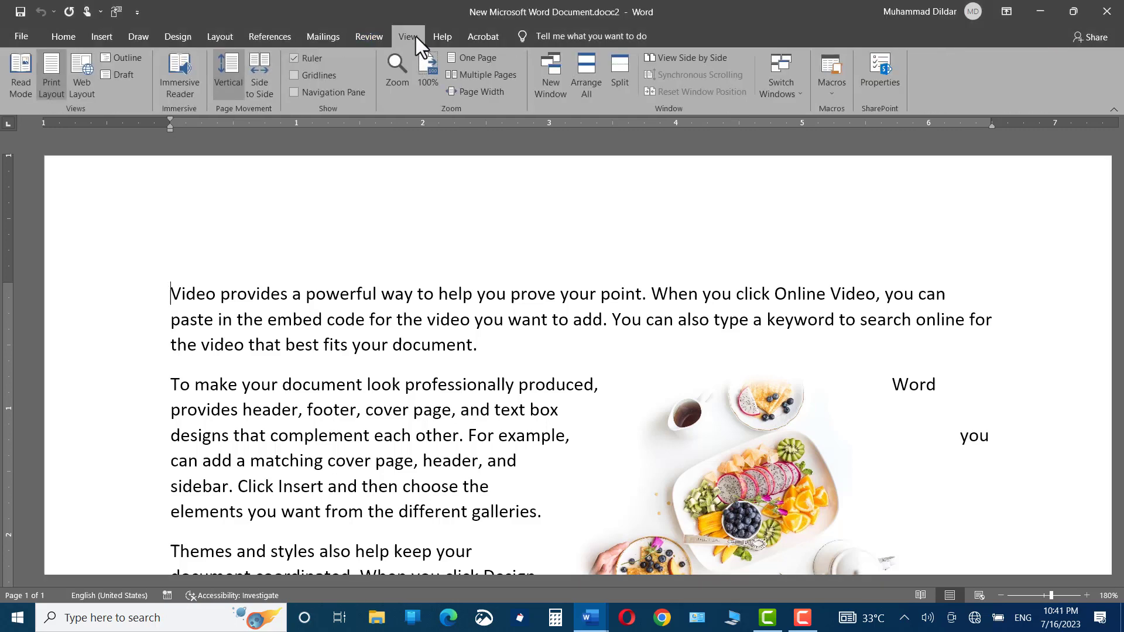
{"action": "mouse_move", "coordinate": [654, 57]}
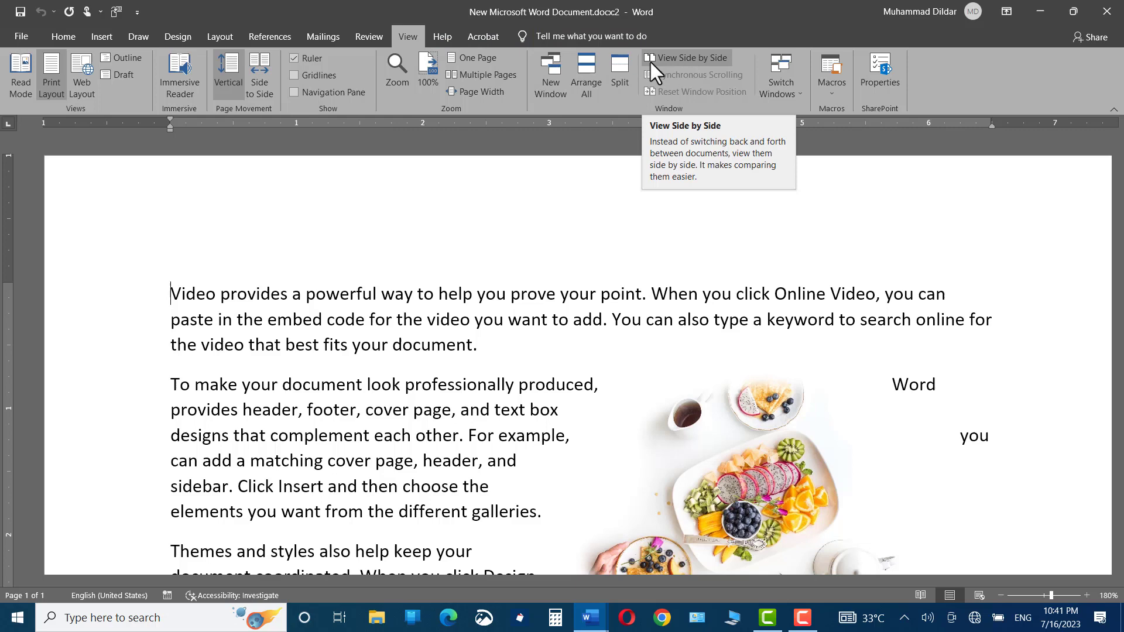
{"action": "mouse_move", "coordinate": [710, 69]}
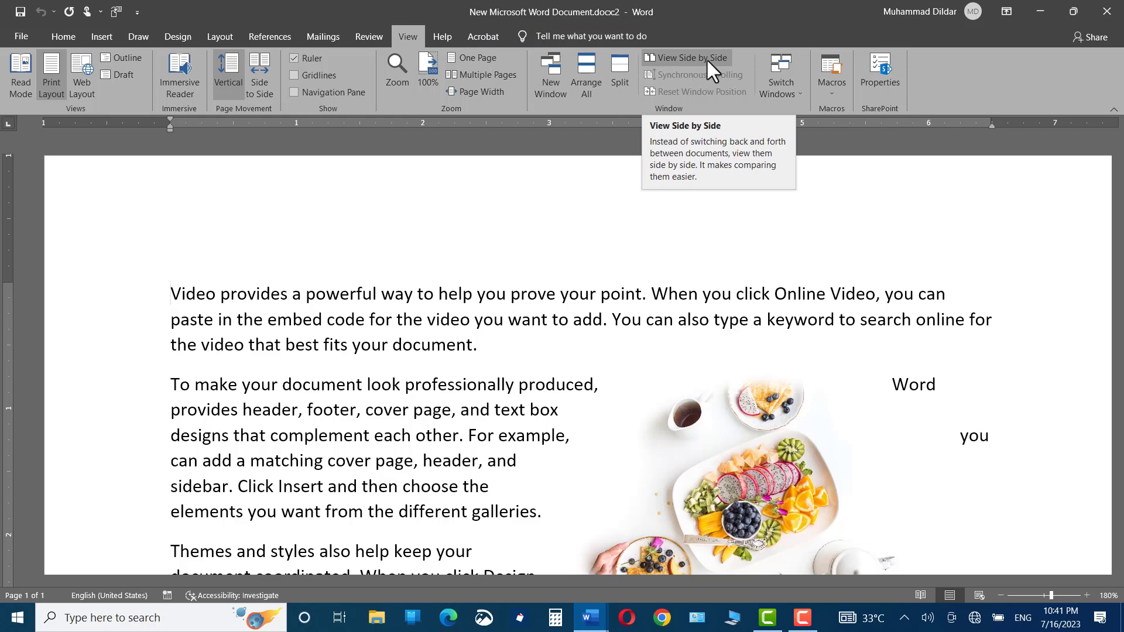
{"action": "left_click", "coordinate": [686, 58]}
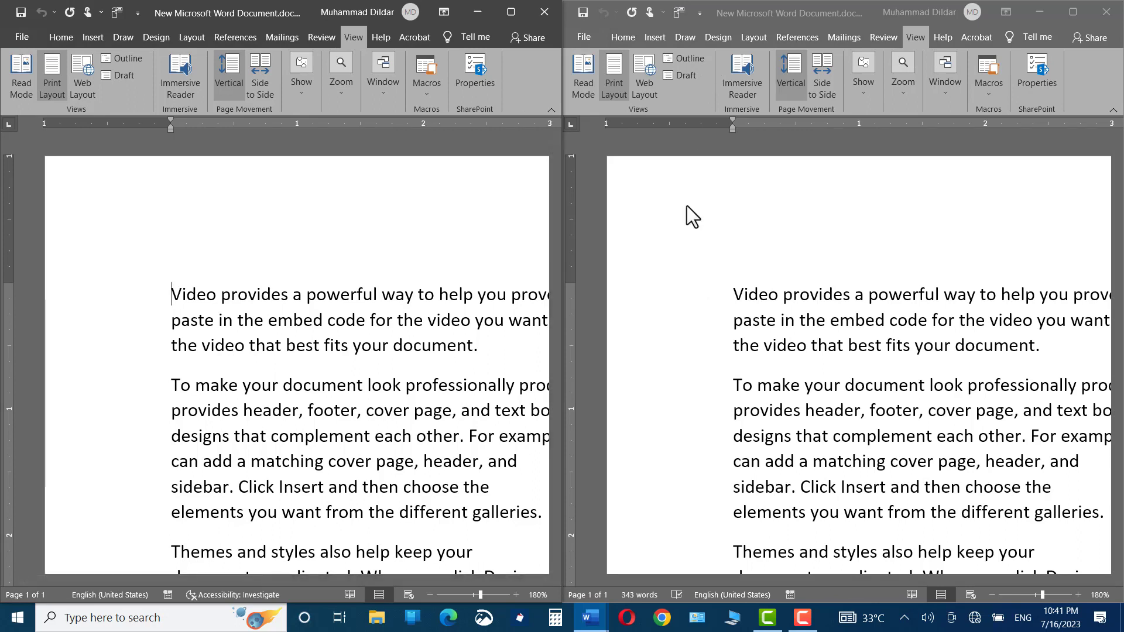
Replace the opening word 'Video' with 'audio' in the first paragraph
{"action": "scroll", "scroll_direction": "down", "scroll_amount": 3}
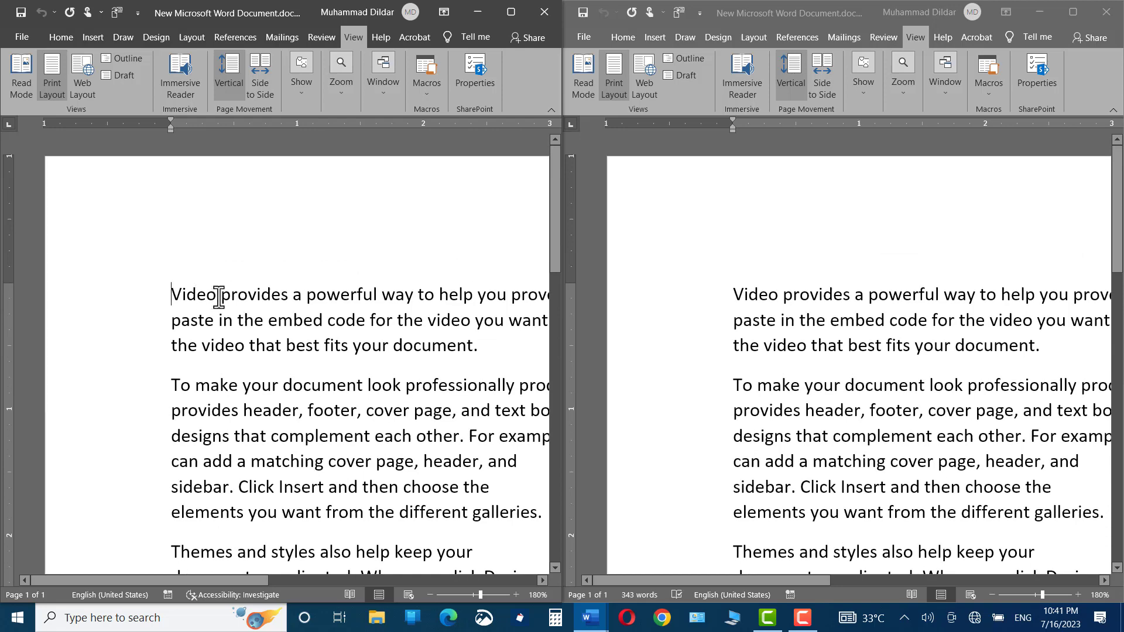
{"action": "key", "text": "Backspace"}
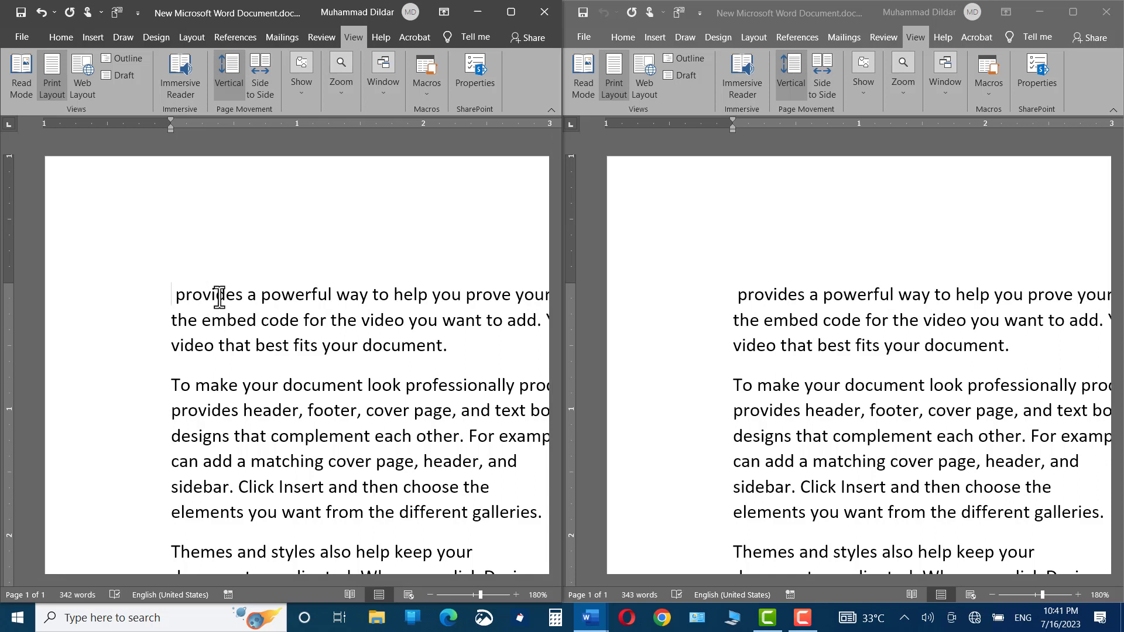
{"action": "type", "text": "audio"}
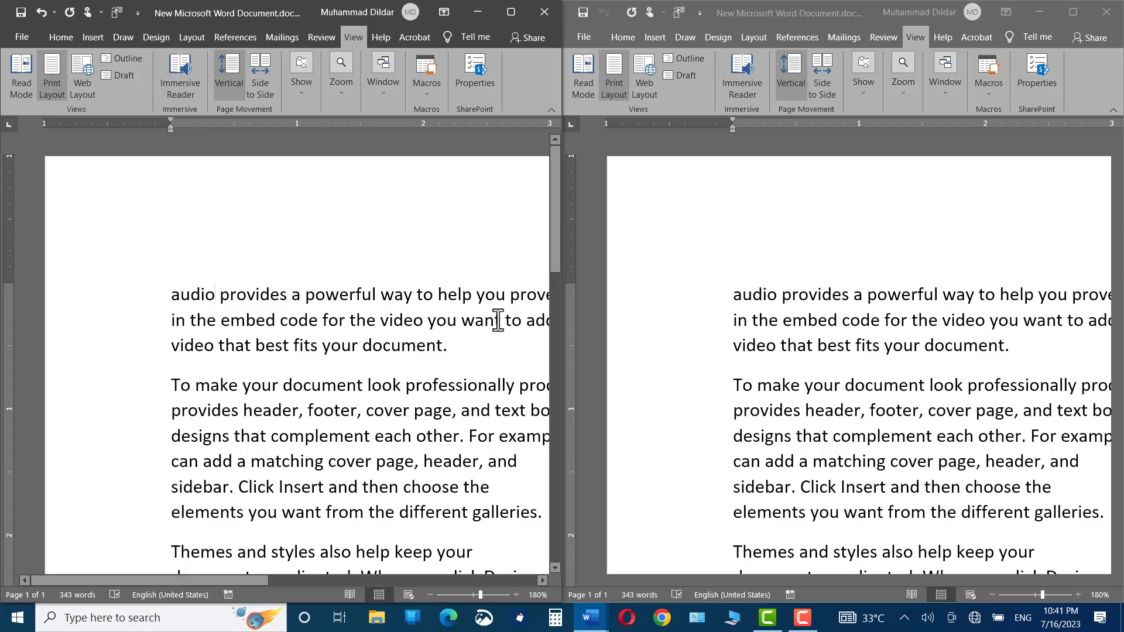
{"action": "mouse_move", "coordinate": [393, 129]}
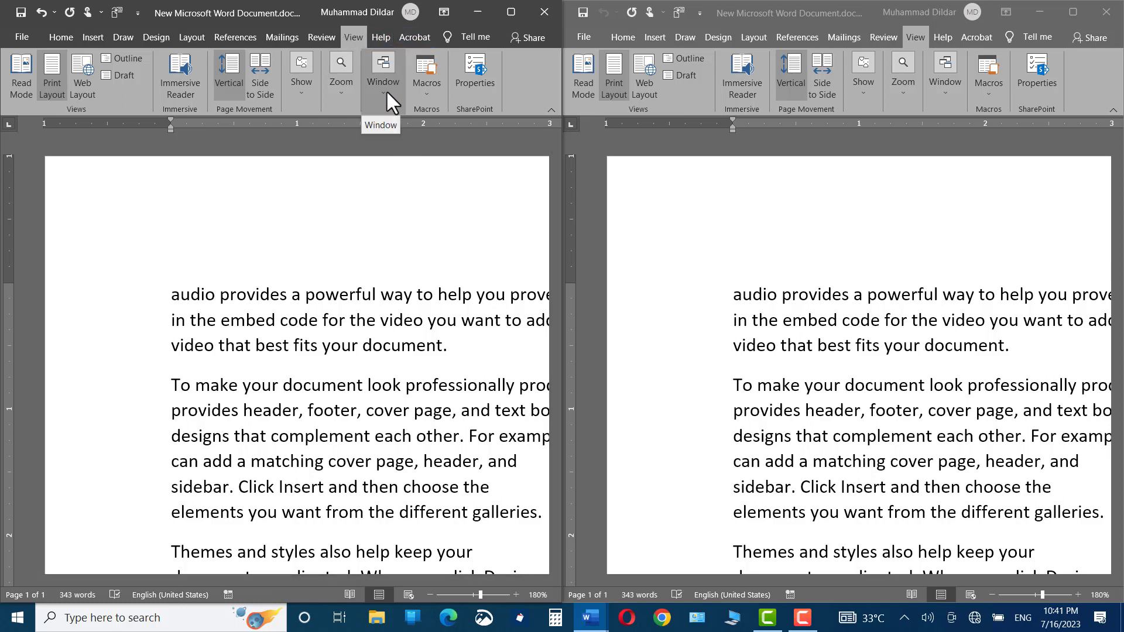
Open the Window arrangement options to turn off View Side by Side
{"action": "left_click", "coordinate": [382, 74]}
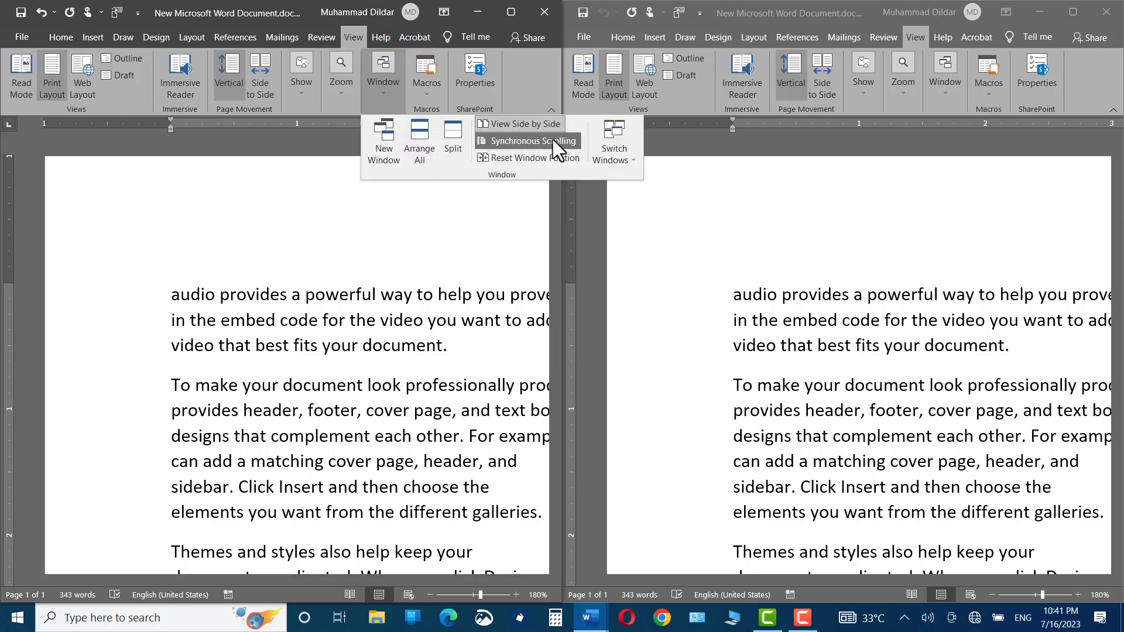
{"action": "mouse_move", "coordinate": [527, 141]}
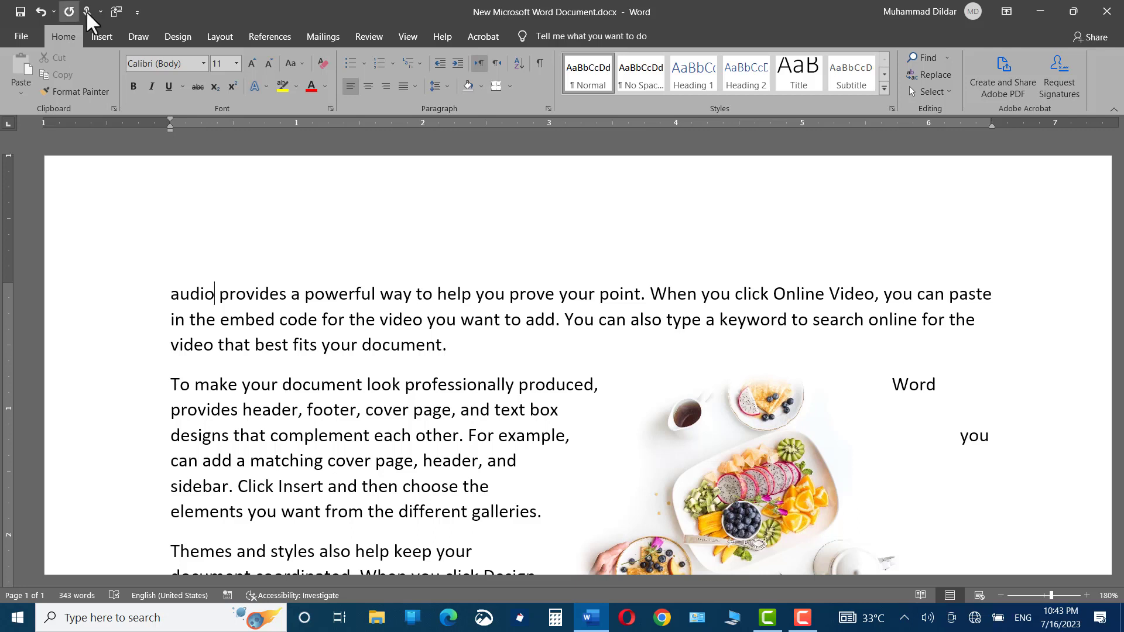
{"action": "mouse_move", "coordinate": [590, 617]}
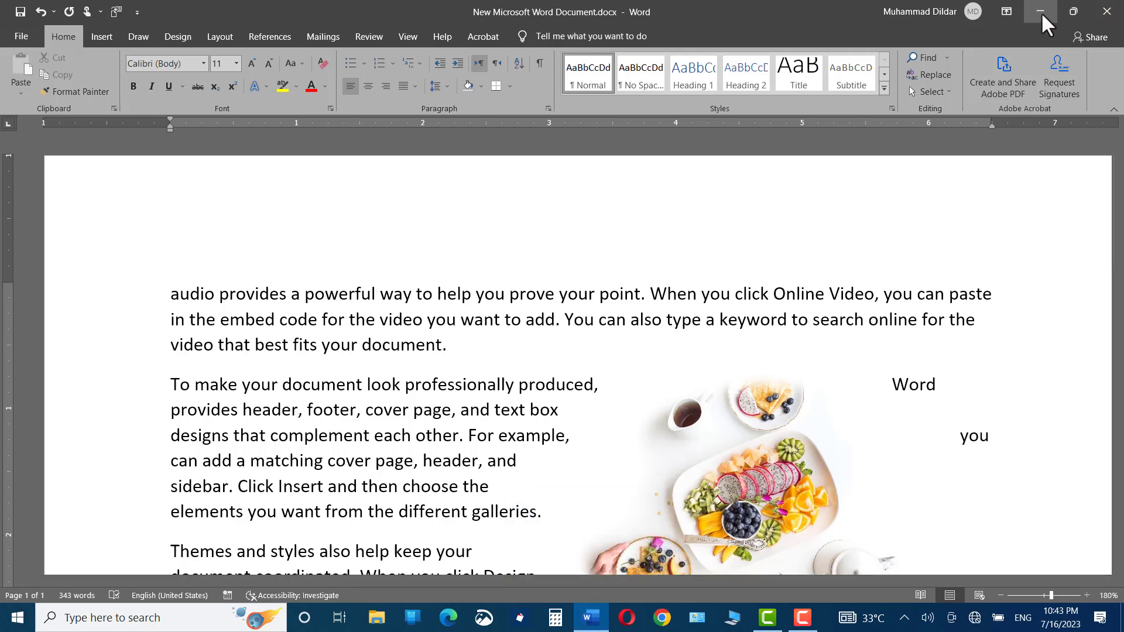
Minimize the text document to reveal the MOF transistor illustration document
{"action": "left_click", "coordinate": [1041, 12]}
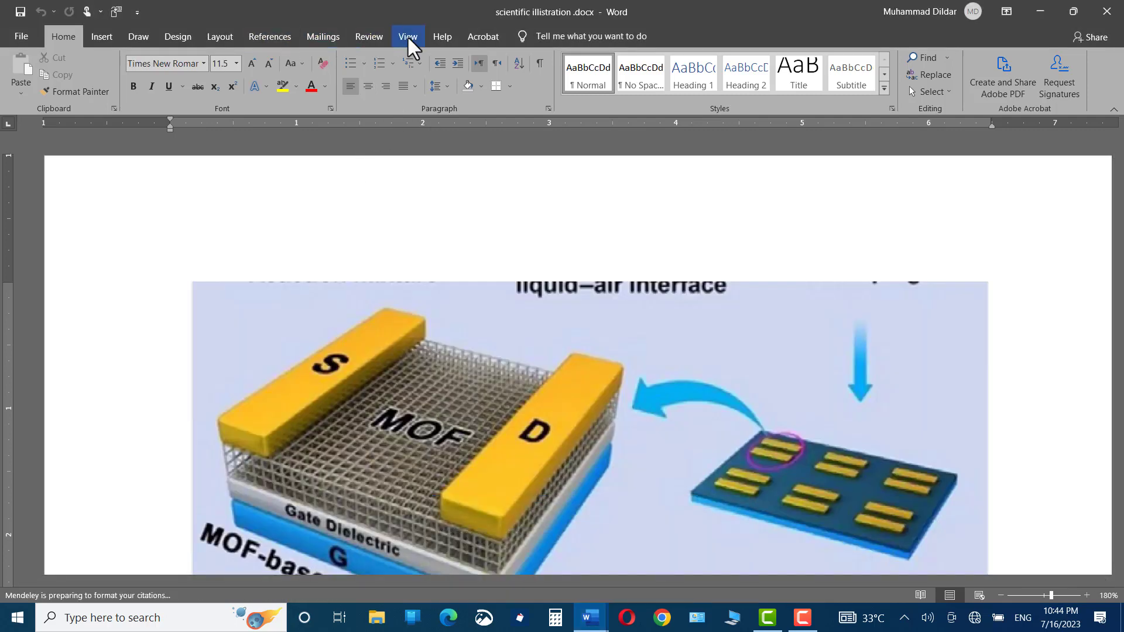
Show the View tab's window options for the MOF transistor illustration document
{"action": "left_click", "coordinate": [407, 37]}
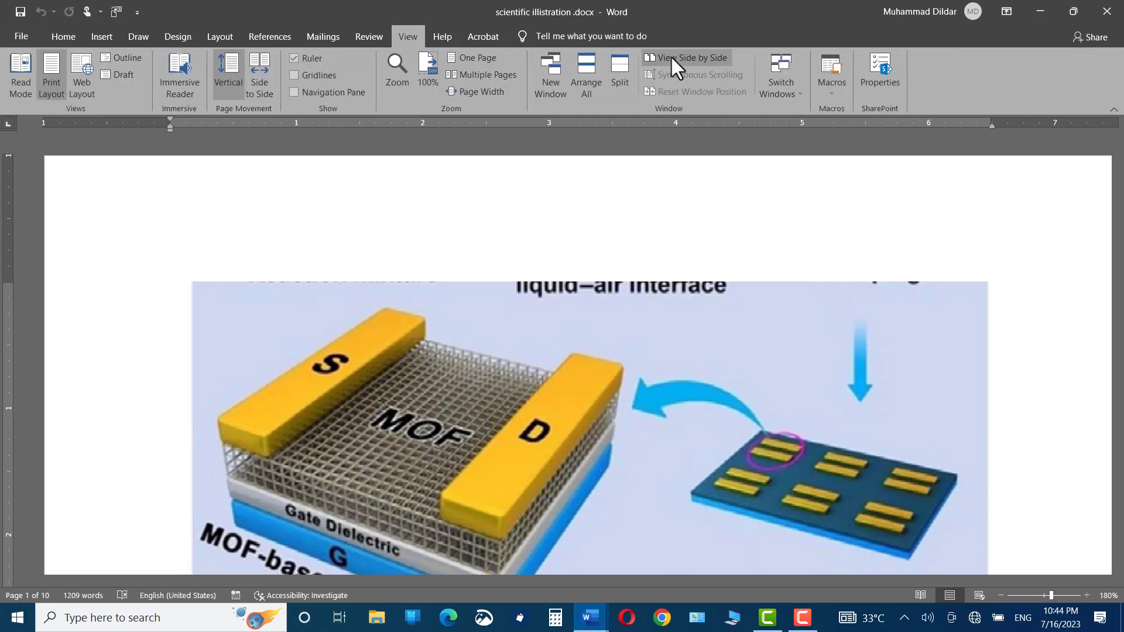
{"action": "mouse_move", "coordinate": [686, 58]}
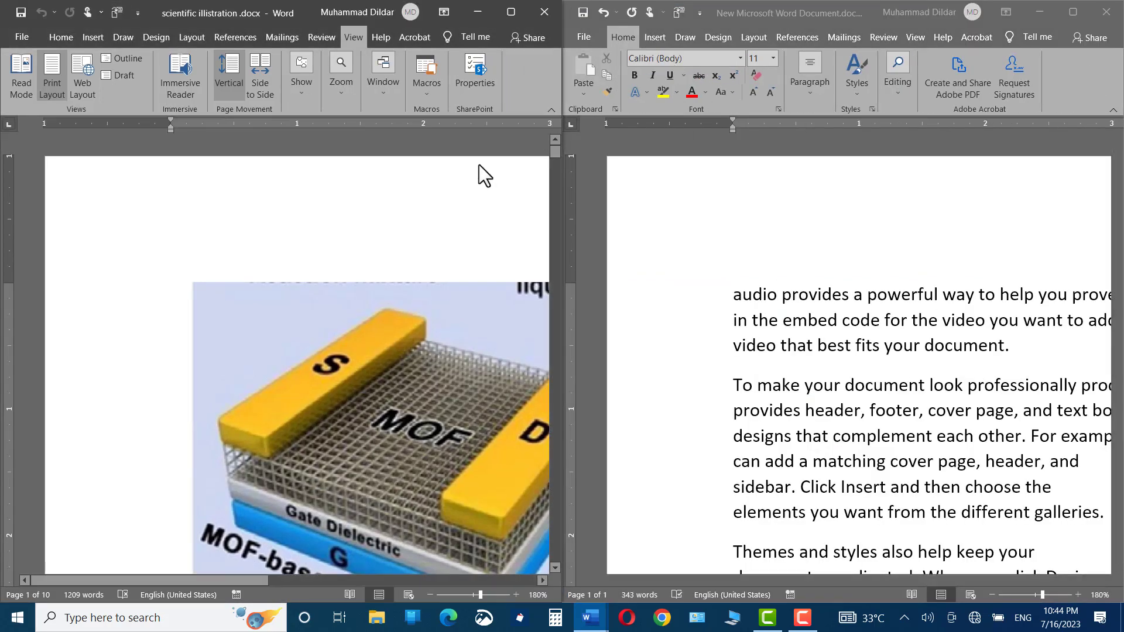
{"action": "mouse_move", "coordinate": [383, 365]}
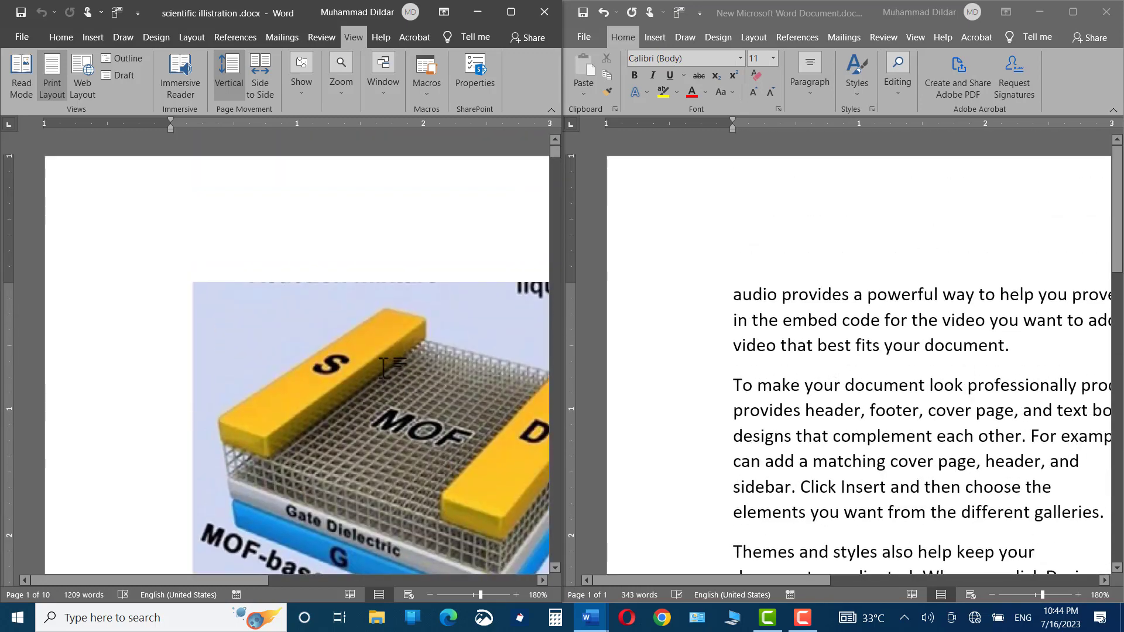